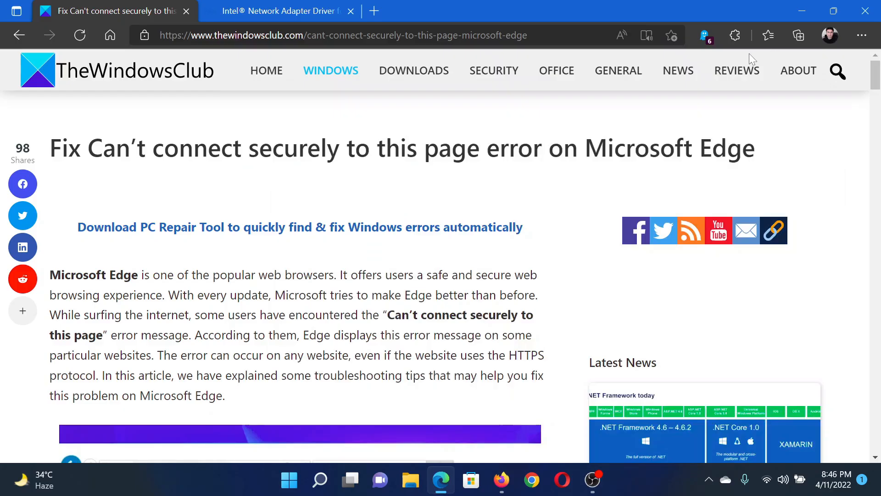
pyautogui.moveTo(111, 127)
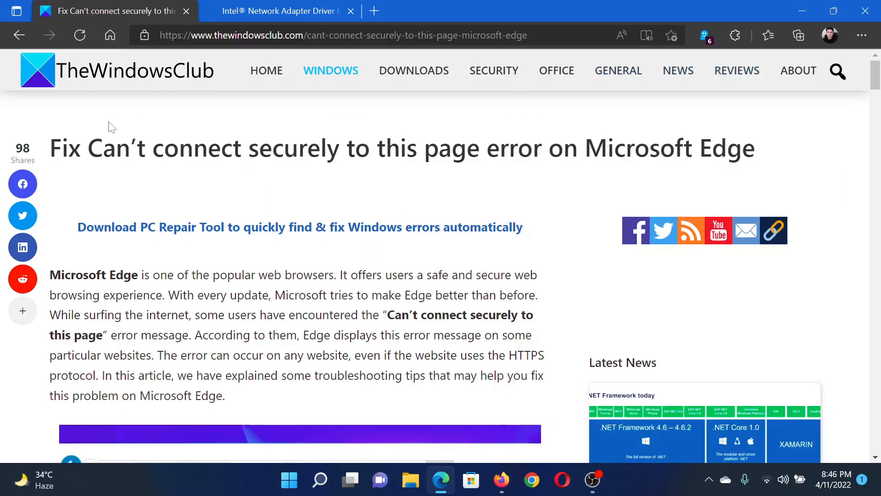
# - Scroll the TheWindowsClub article down to its numbered fixes, starting with Check for Windows Update
pyautogui.doubleClick(108, 147)
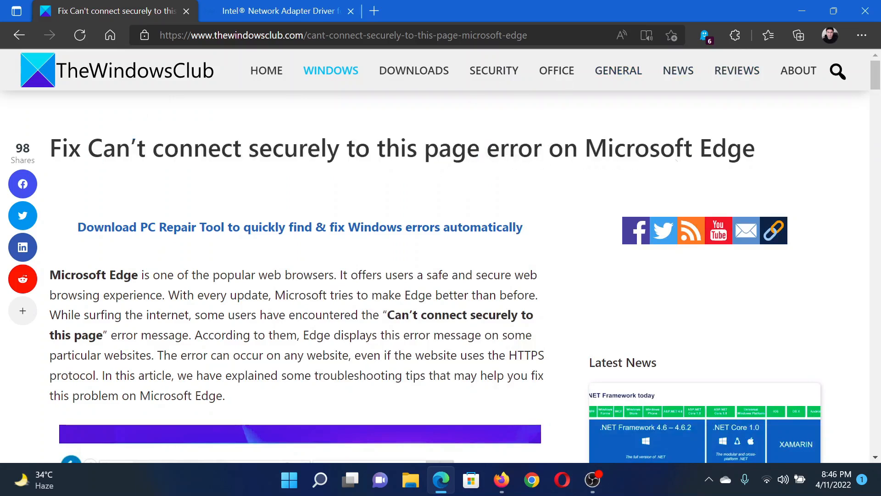
pyautogui.scroll(-3)
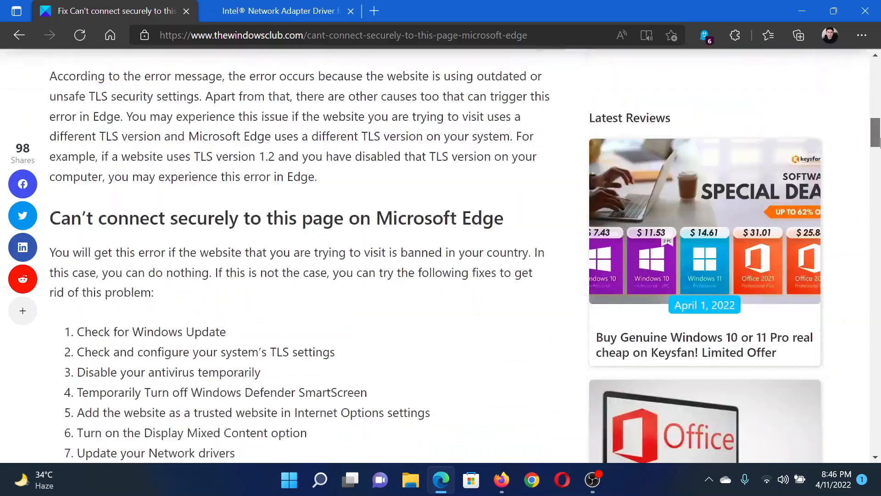
pyautogui.scroll(-3)
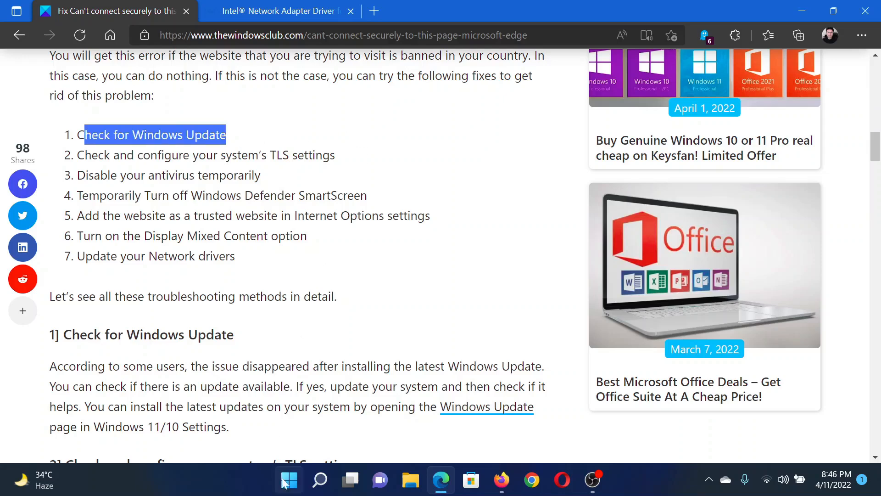
# - Confirm on the Windows Update page that the system is up to date, then close Settings
pyautogui.click(288, 479)
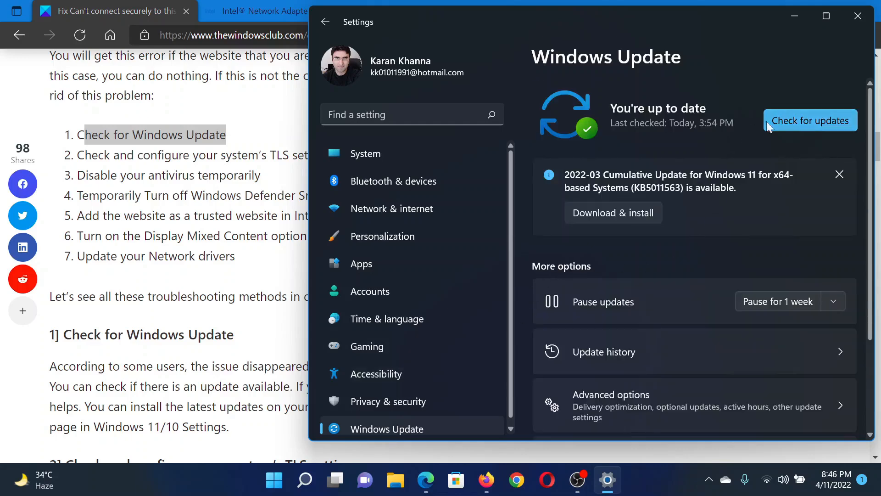
pyautogui.moveTo(858, 18)
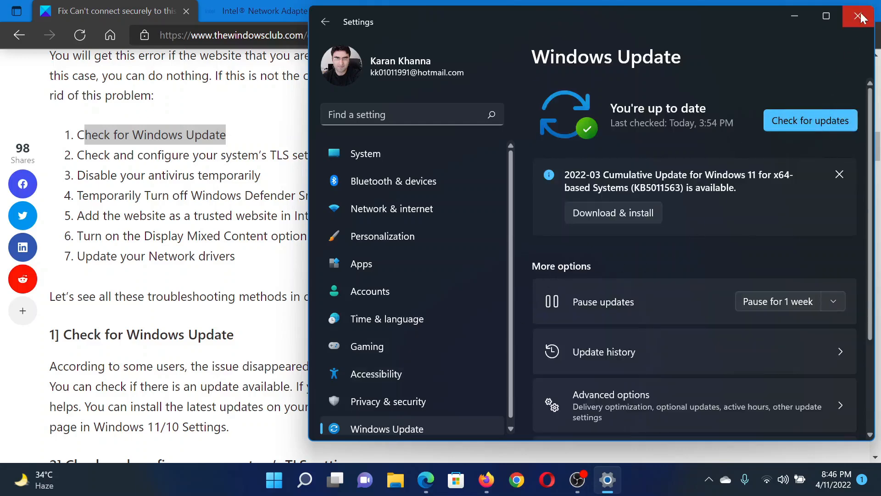
pyautogui.click(866, 16)
pyautogui.write('inetcpl.cpl')
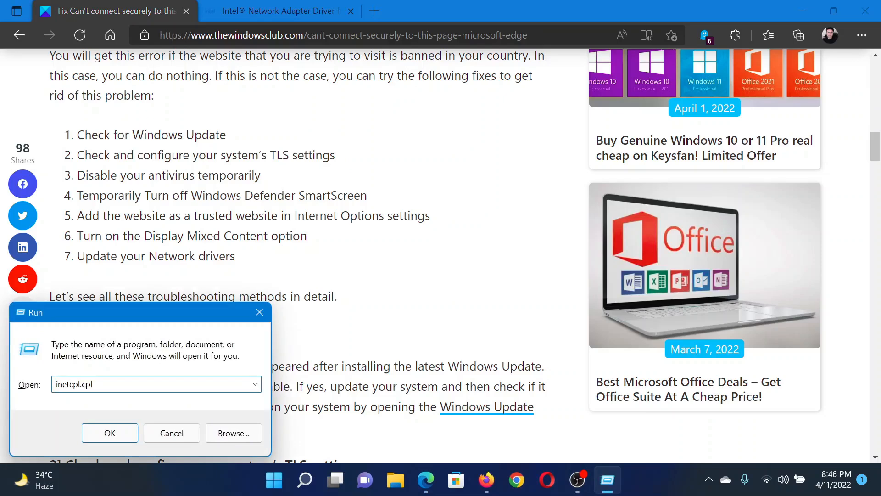
# - In Internet Properties' Advanced security options, tick Use TLS 1.0 beside TLS 1.1, 1.2 and 1.3
pyautogui.click(172, 432)
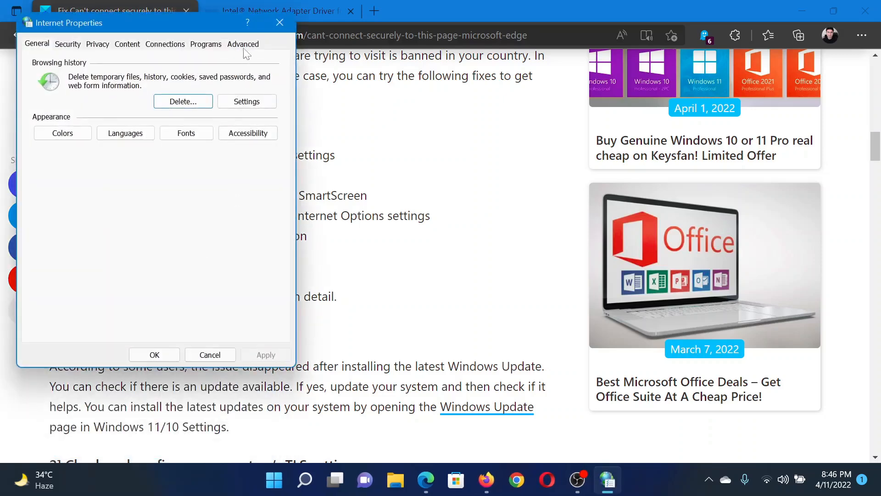
pyautogui.click(242, 44)
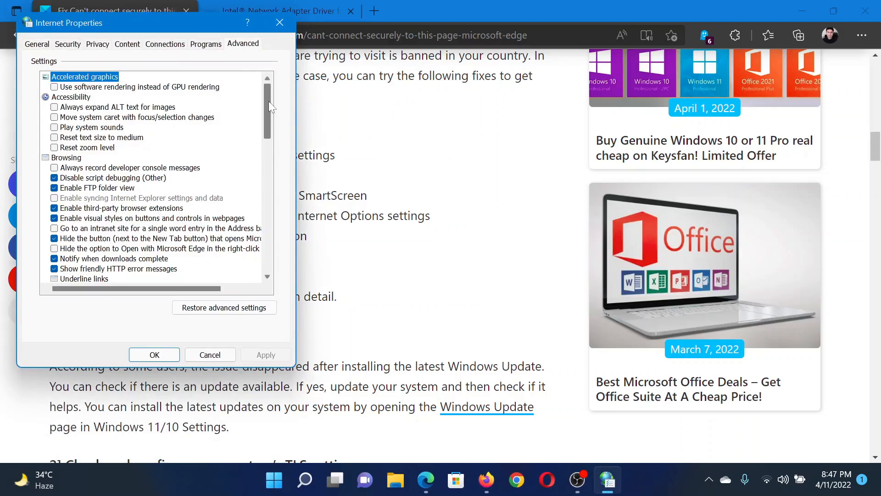
pyautogui.scroll(-3)
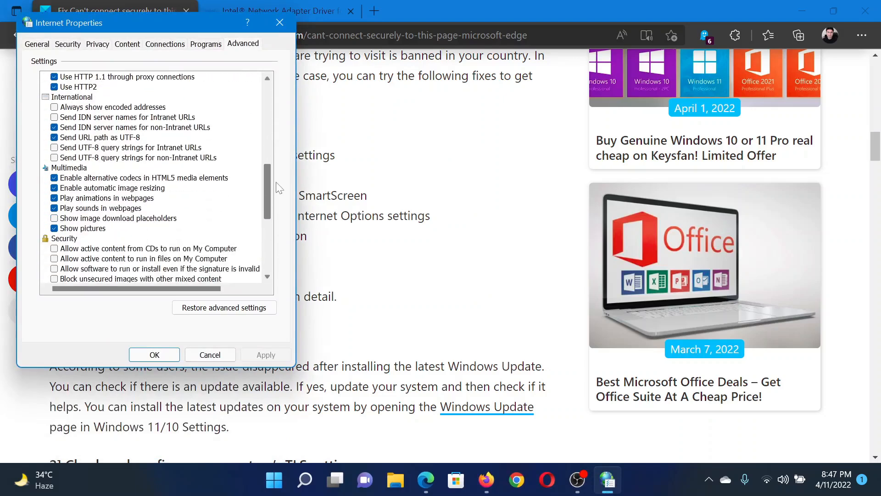
pyautogui.scroll(-3)
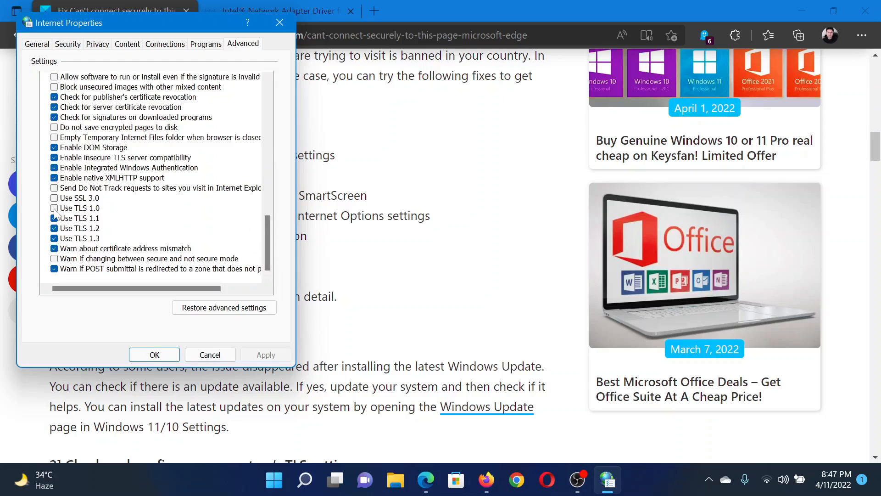
pyautogui.click(54, 208)
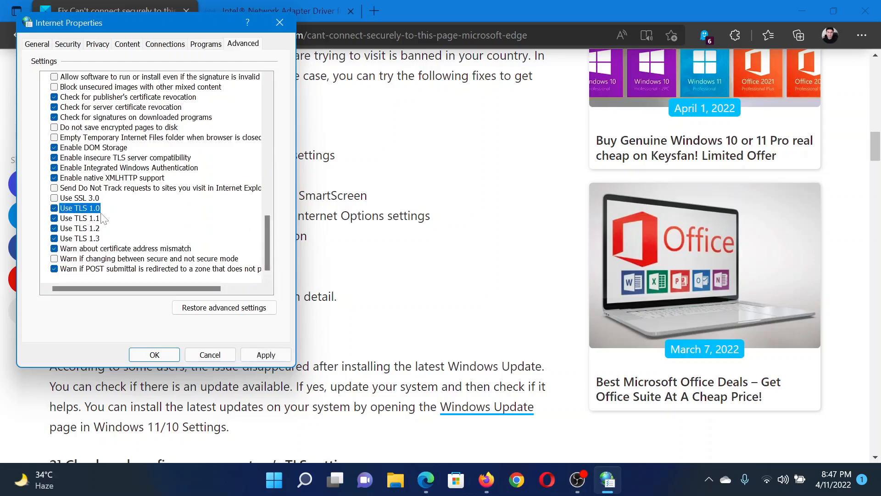
pyautogui.moveTo(104, 230)
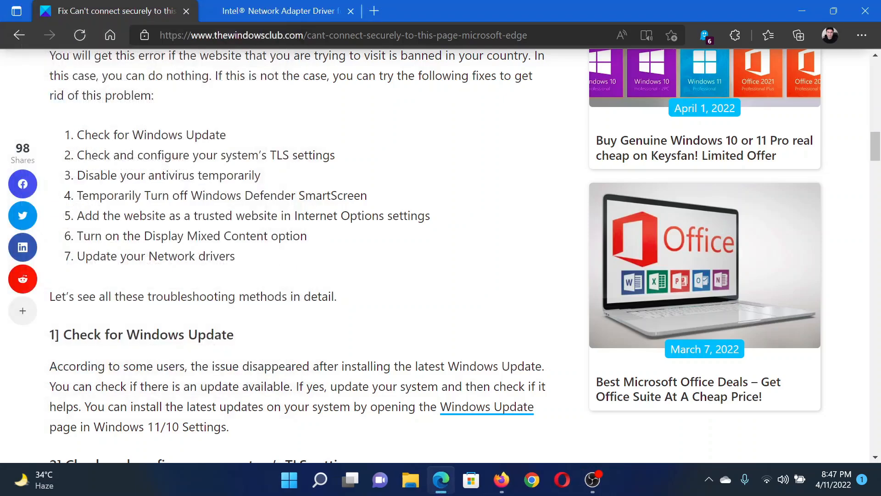
pyautogui.moveTo(121, 208)
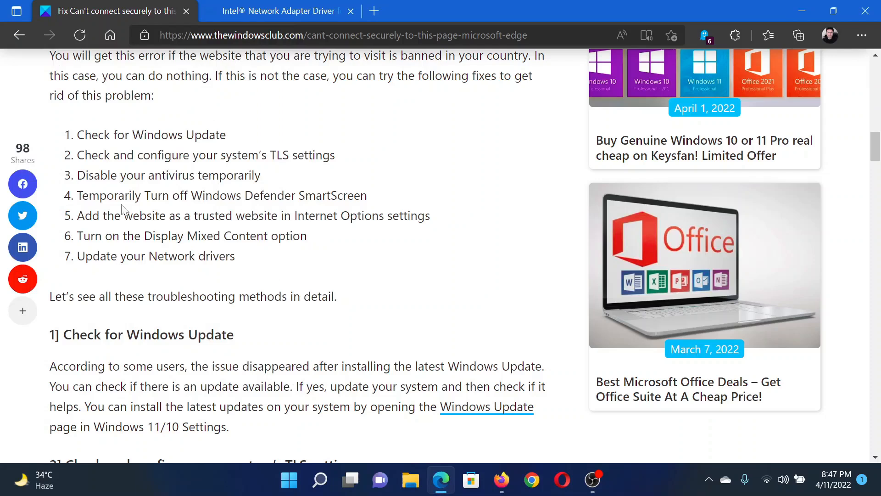
pyautogui.moveTo(83, 175); pyautogui.dragTo(230, 175)
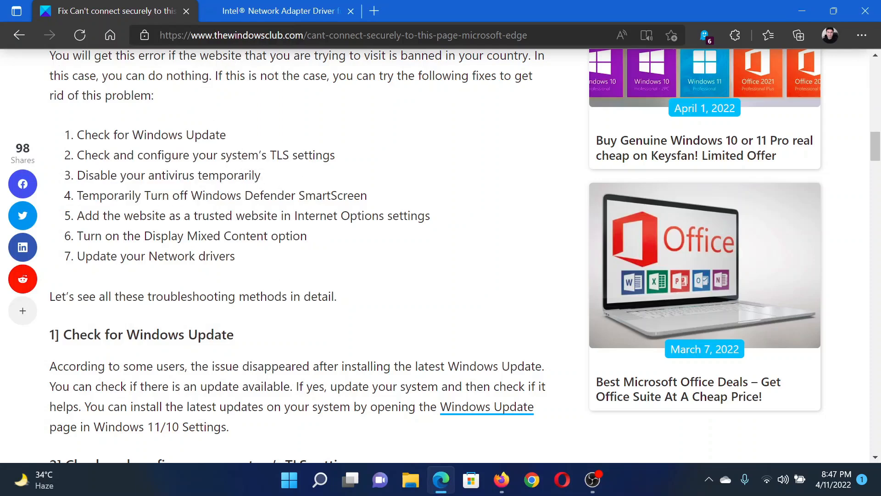
pyautogui.moveTo(100, 195); pyautogui.dragTo(220, 194)
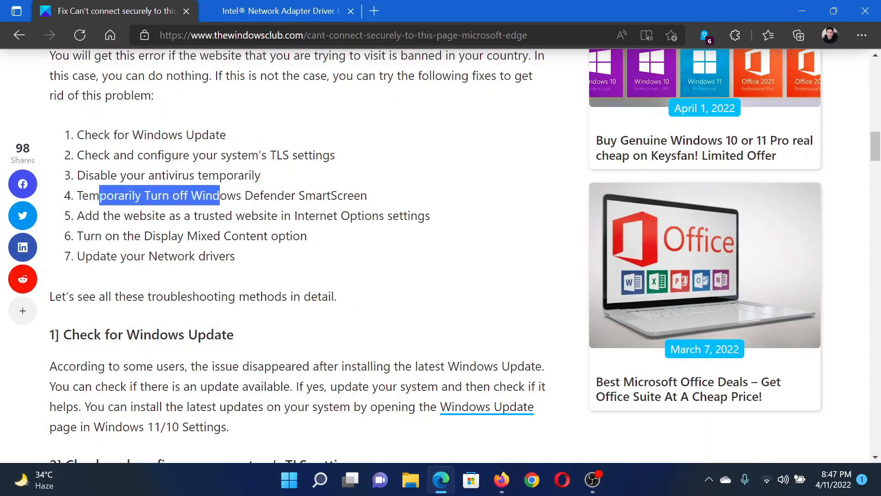
pyautogui.click(427, 189)
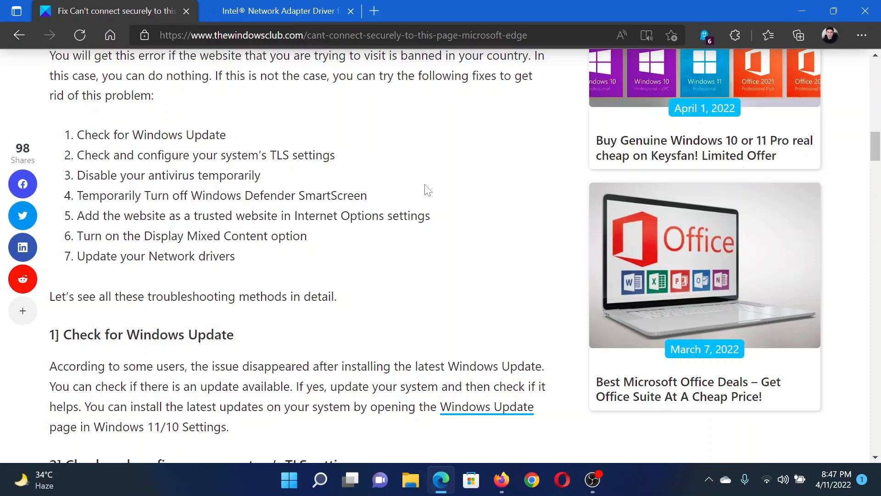
pyautogui.moveTo(862, 36)
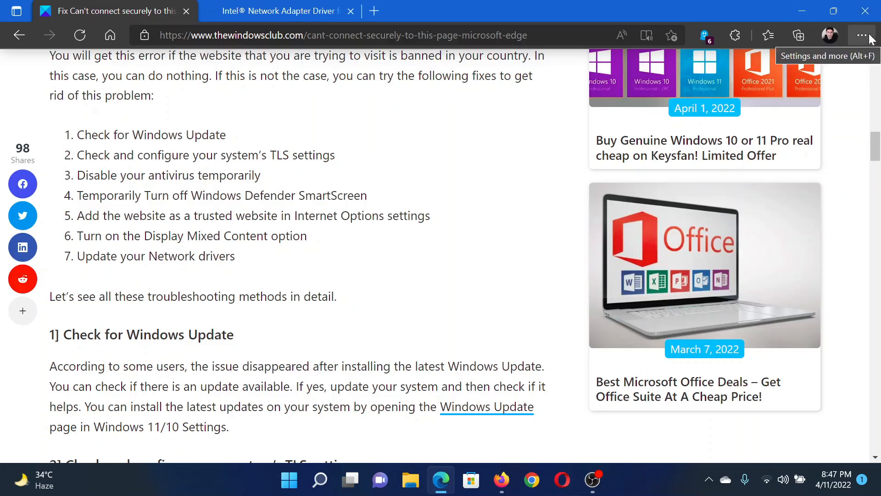
pyautogui.click(862, 34)
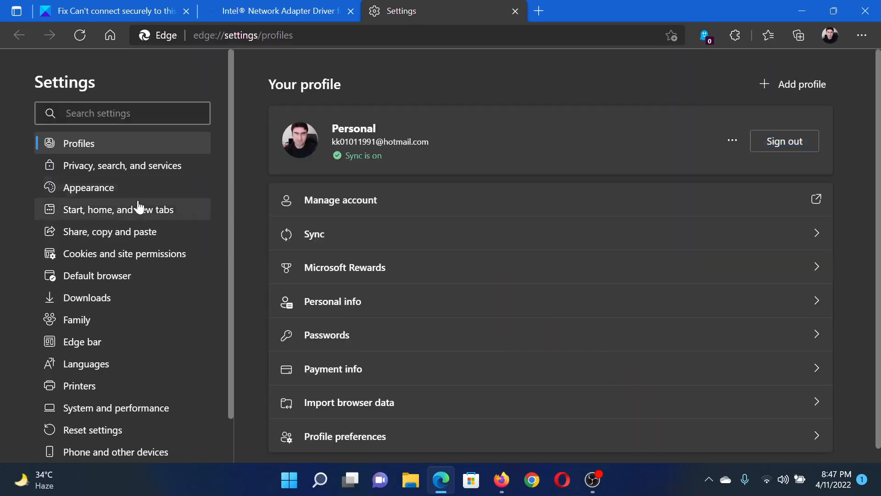
# - Under Privacy, search, and services > Security, switch off Microsoft Defender SmartScreen
pyautogui.click(121, 165)
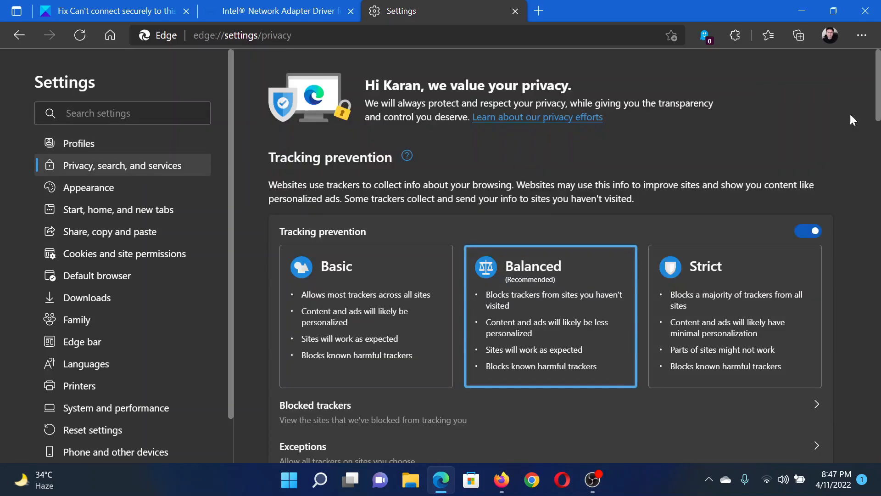
pyautogui.scroll(-3)
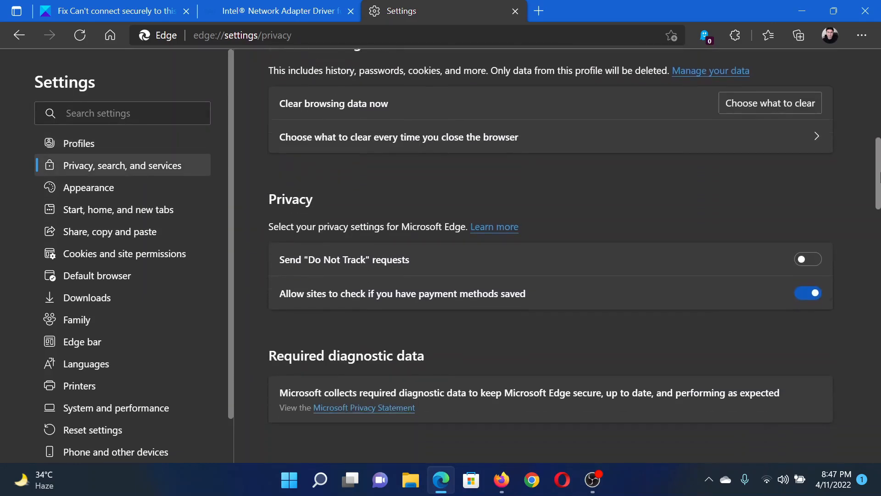
pyautogui.scroll(-3)
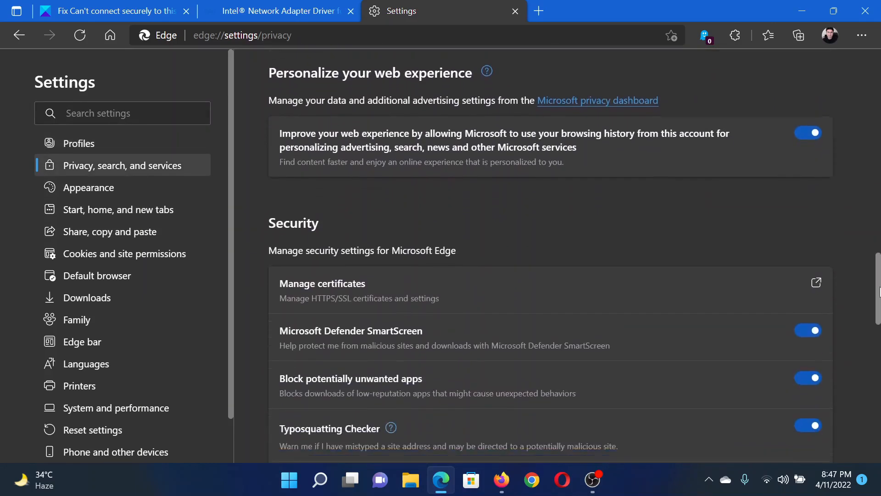
pyautogui.scroll(-3)
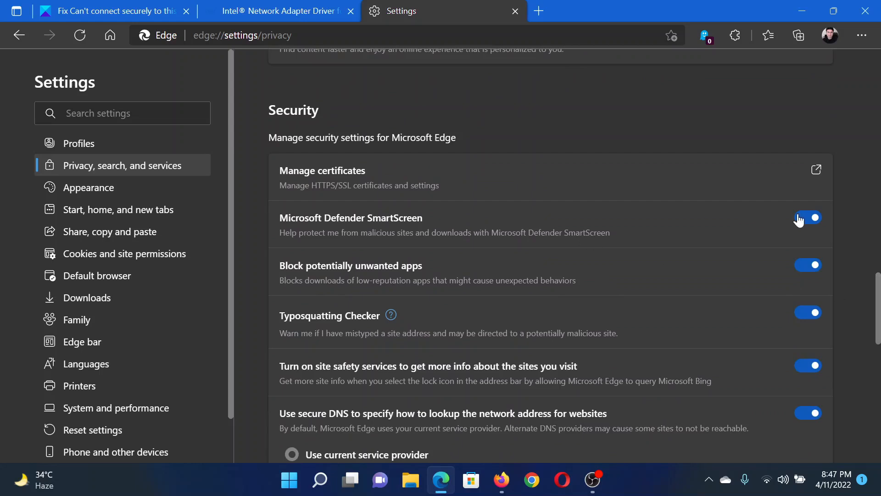
pyautogui.click(807, 219)
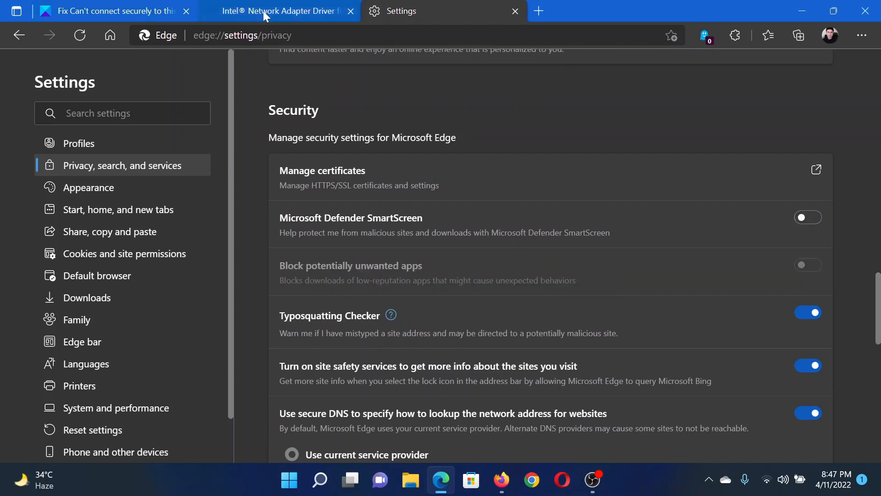
# - Review Intel's Network Adapter Driver for Windows 11 page down to Available Downloads
pyautogui.click(279, 11)
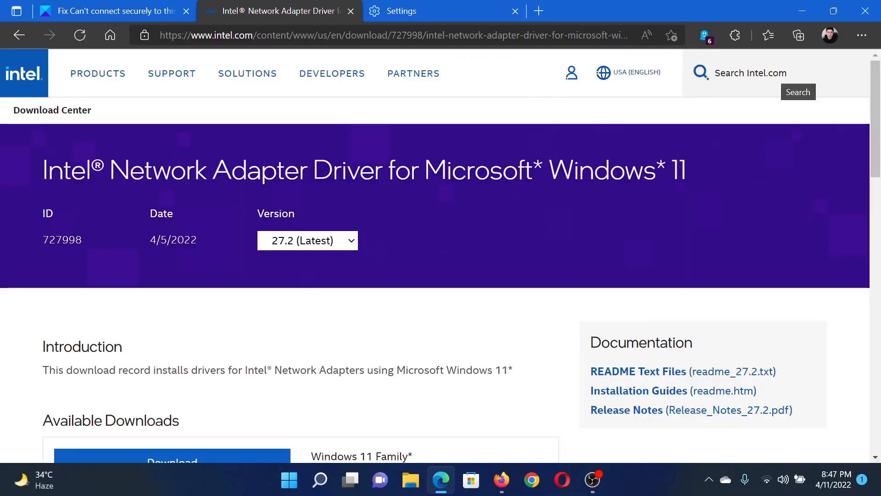
pyautogui.click(700, 73)
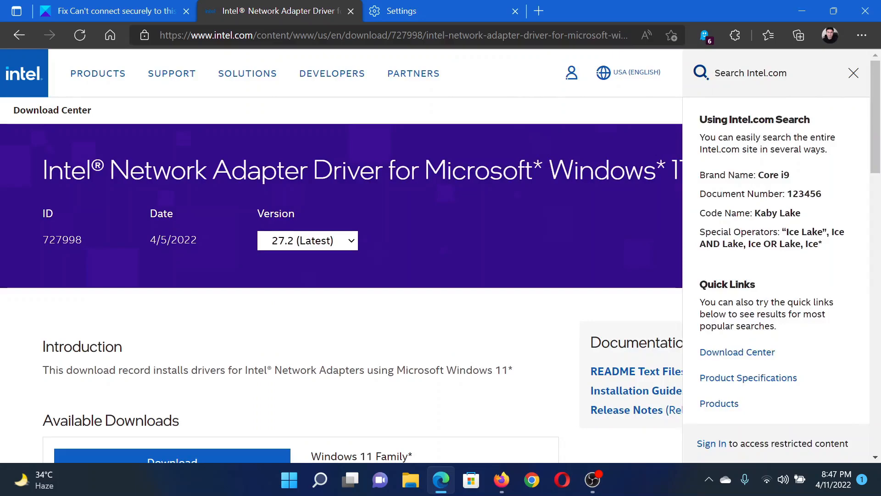
pyautogui.scroll(-3)
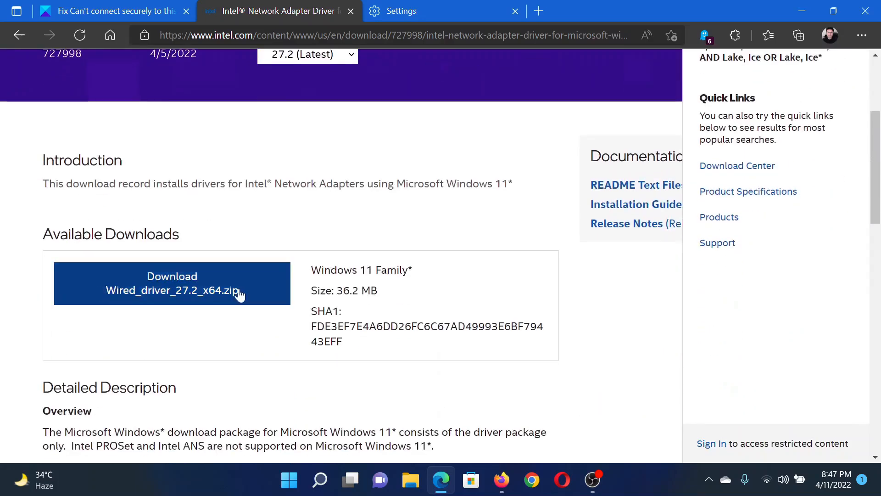
# - Return to the TheWindowsClub article and scroll back to its opening section
pyautogui.click(110, 11)
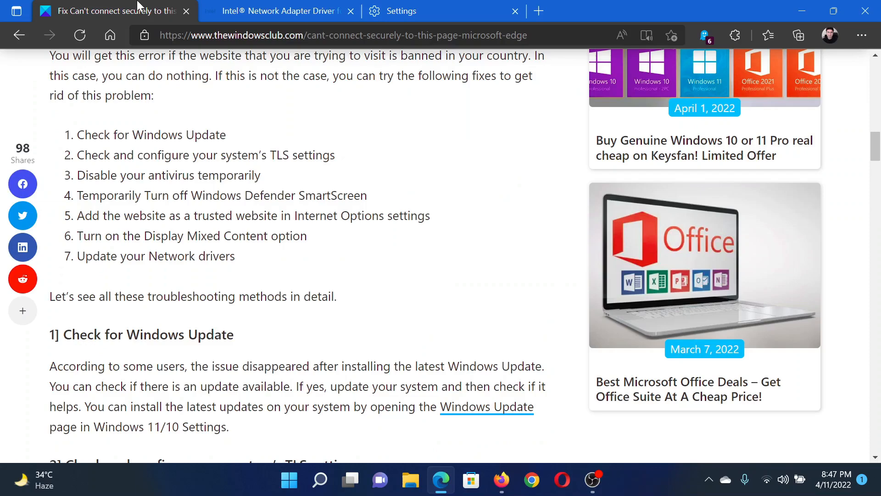
pyautogui.scroll(3)
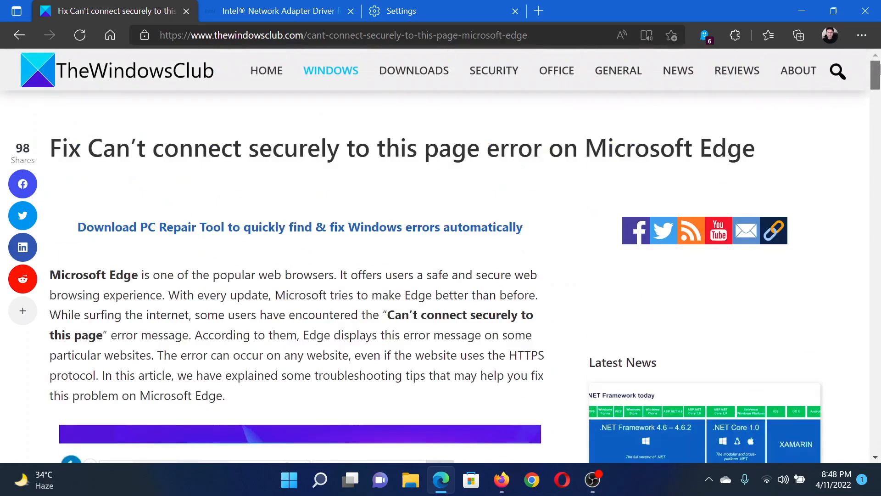